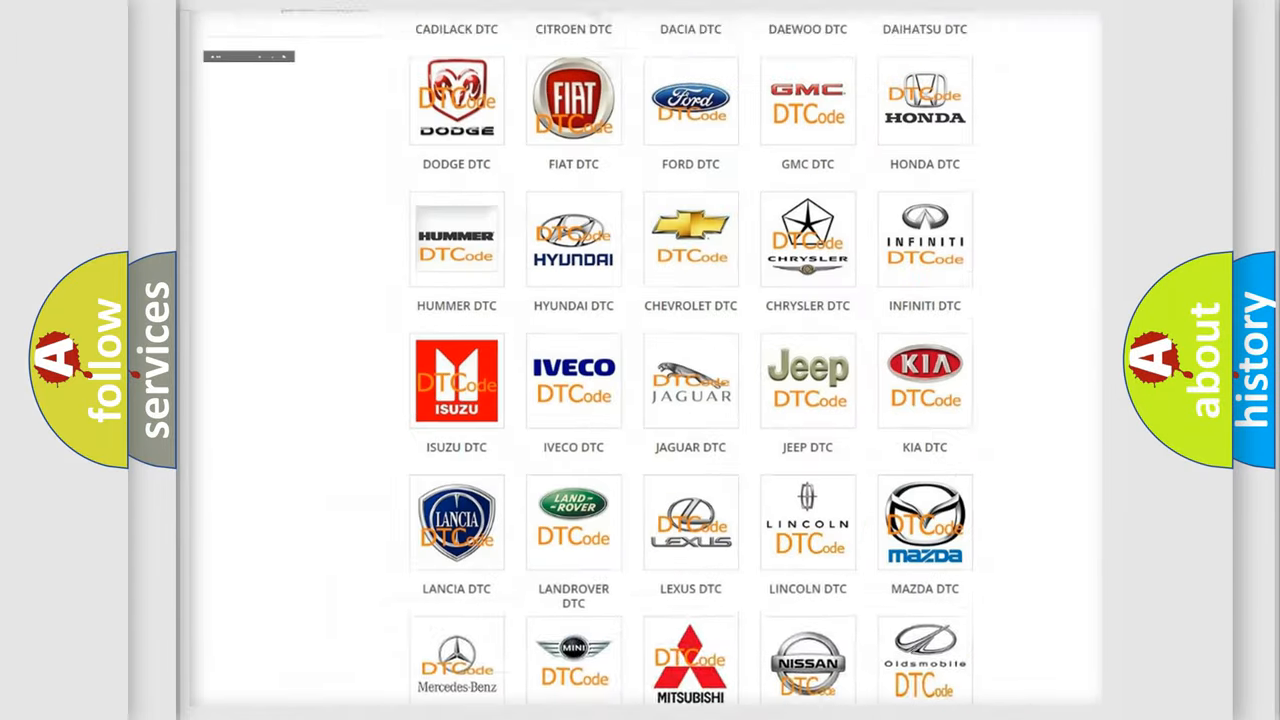
# From the DTC brand grid, open the Lincoln trouble code list and look through it
pyautogui.scroll(3)
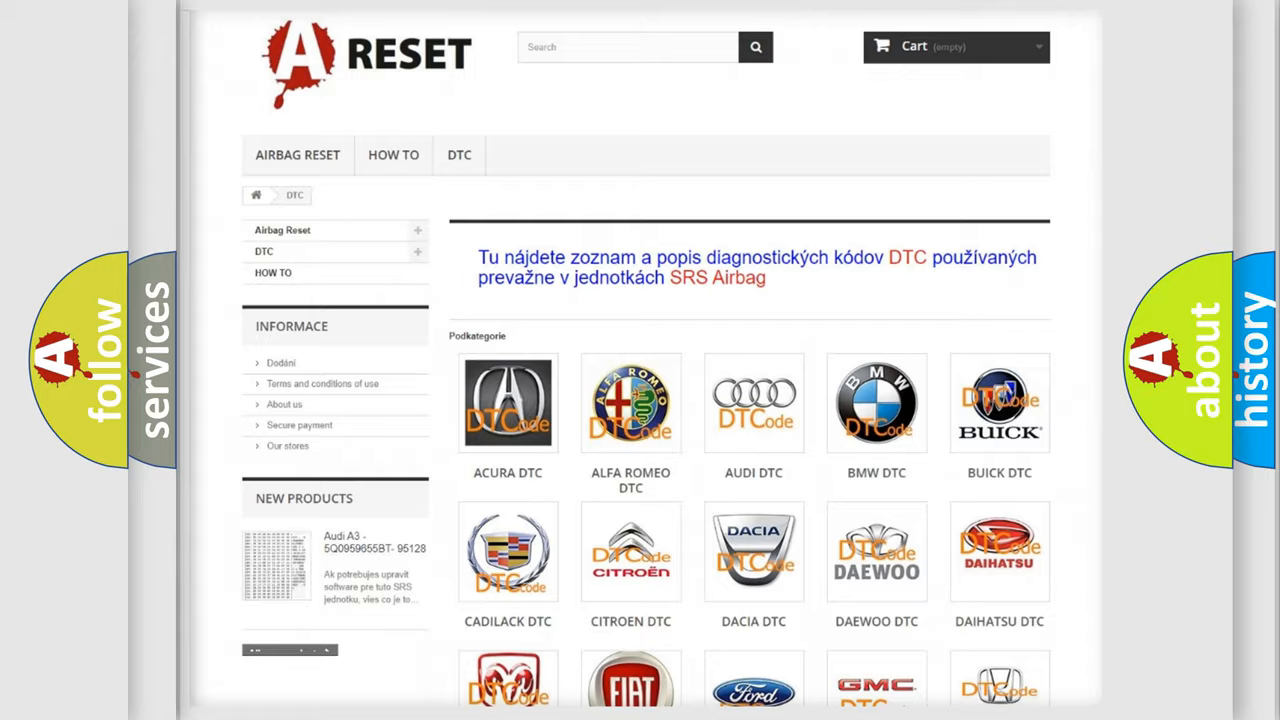
pyautogui.scroll(-3)
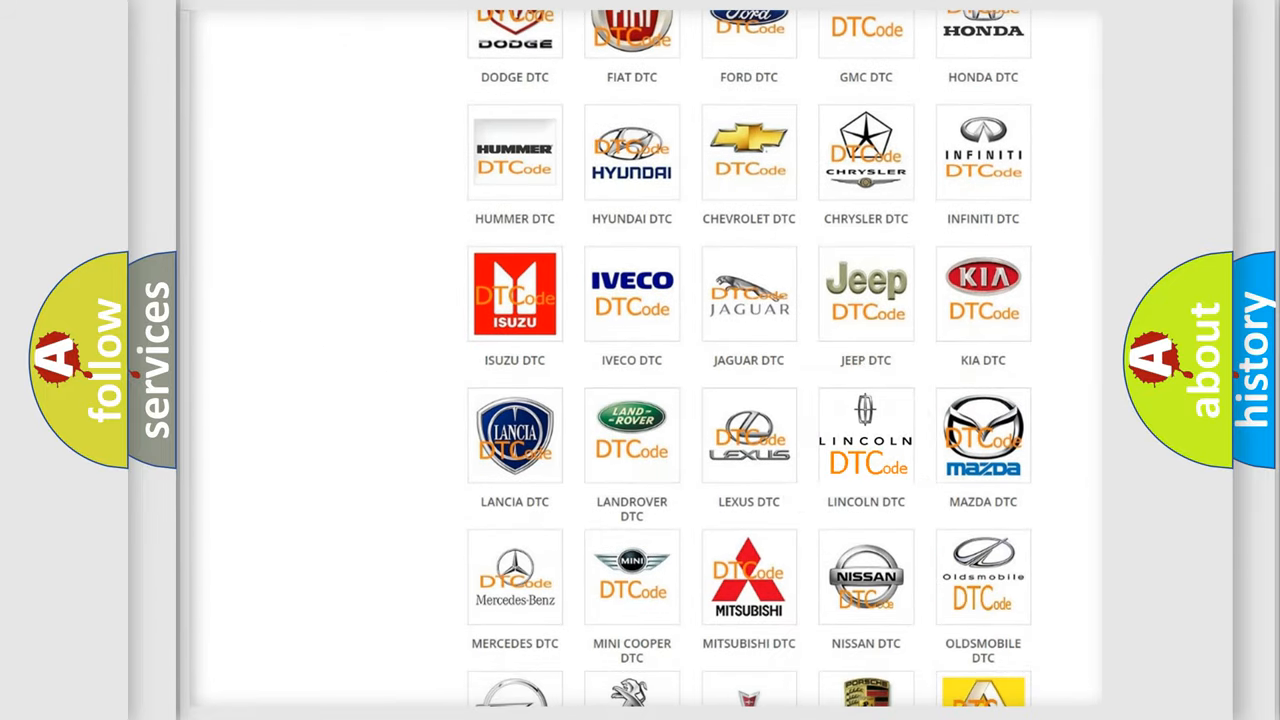
pyautogui.click(866, 436)
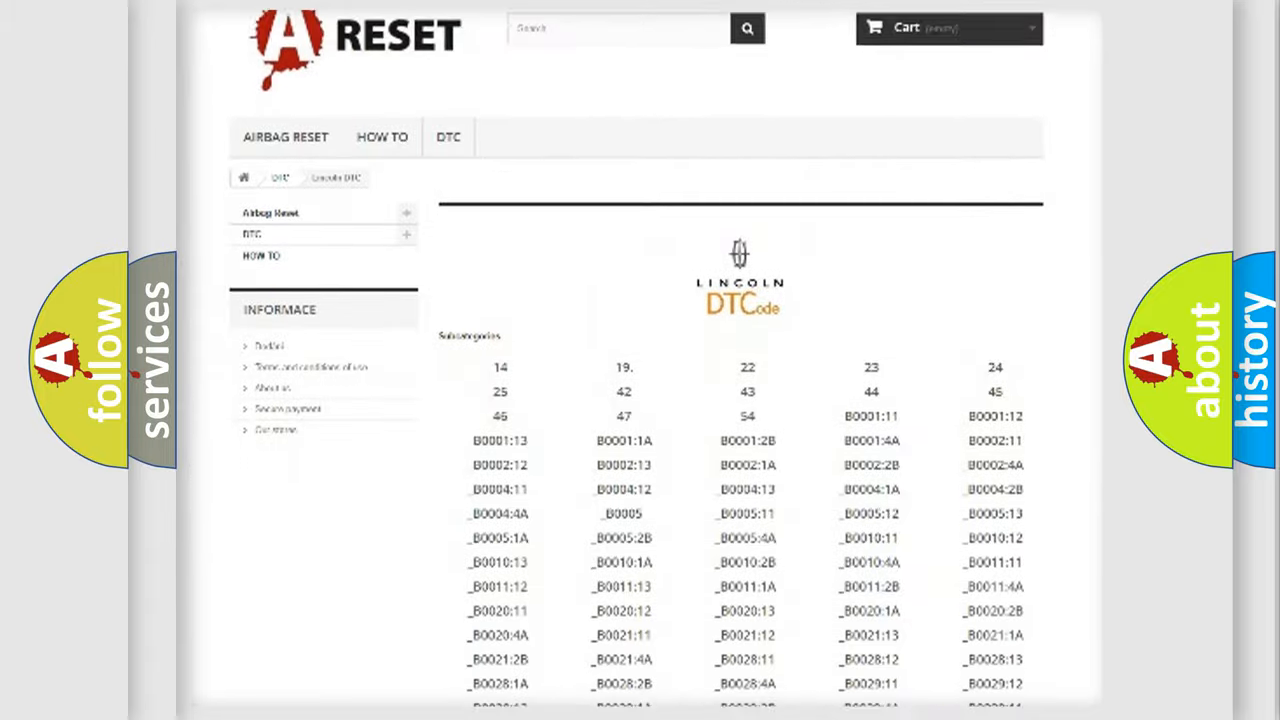
pyautogui.scroll(-3)
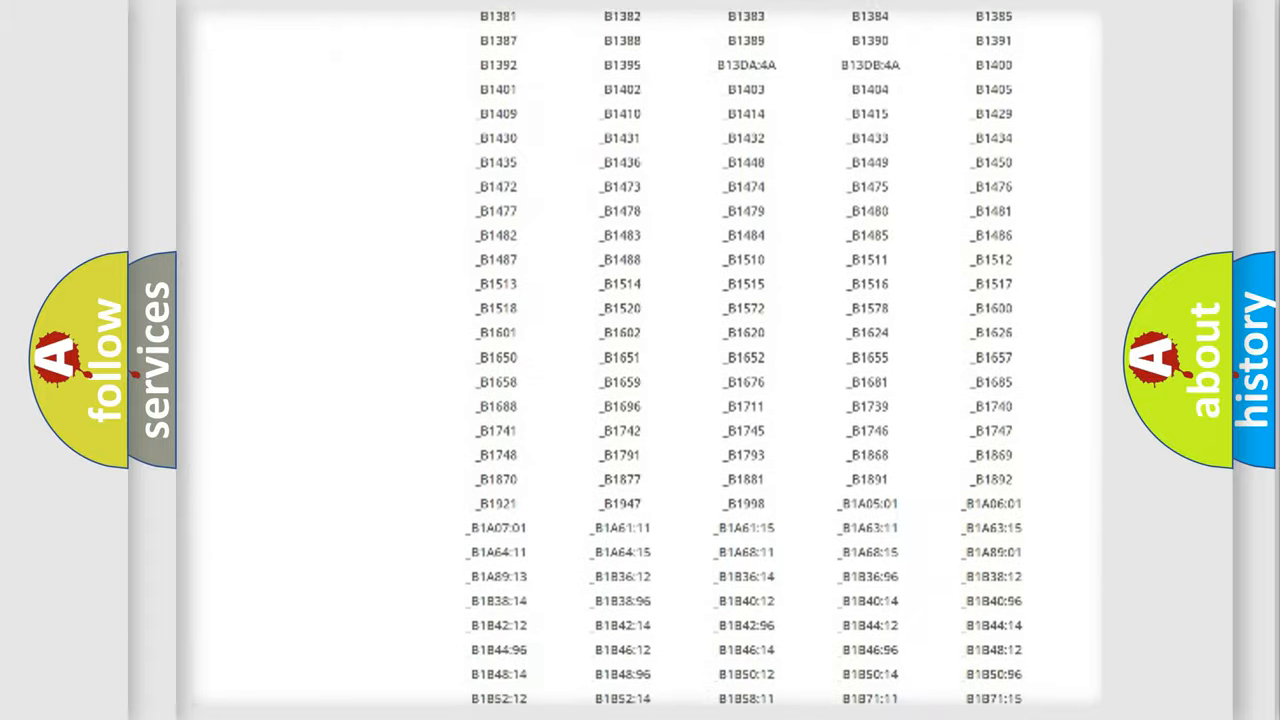
pyautogui.scroll(3)
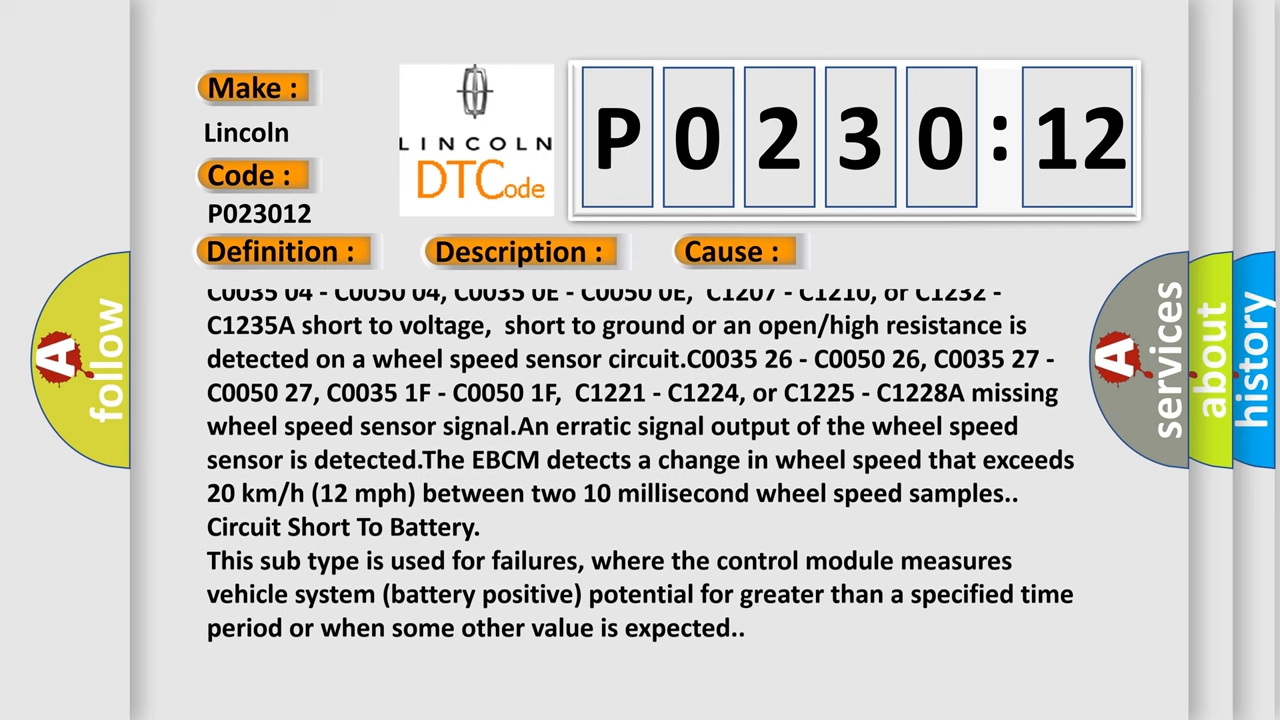
# Scroll the P0230:12 definition text up to its closing Circuit Short To Battery lines
pyautogui.scroll(3)
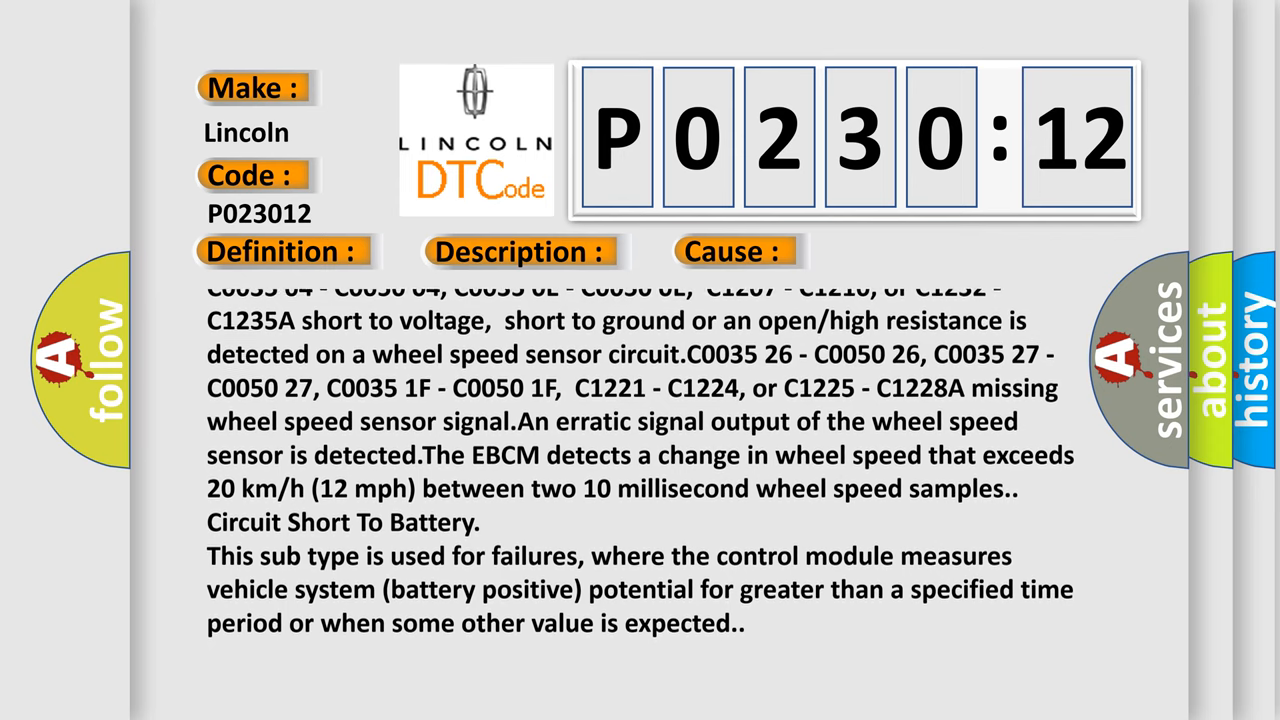
pyautogui.scroll(3)
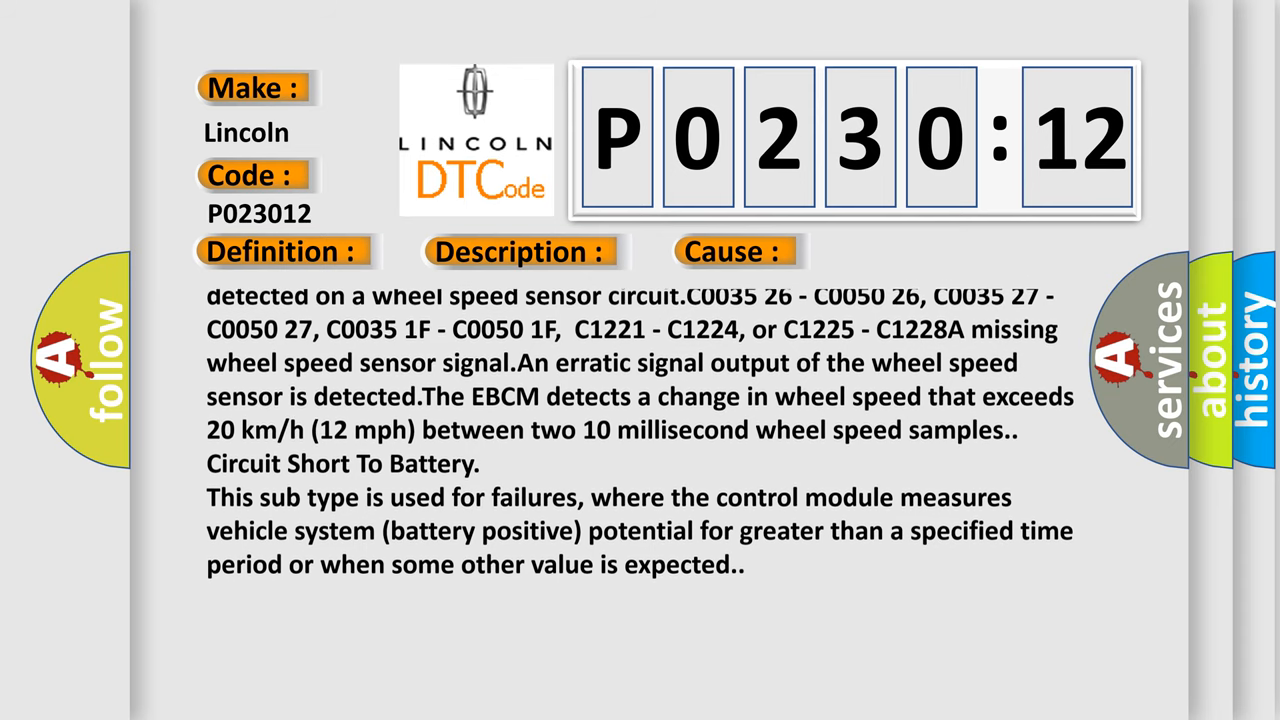
pyautogui.scroll(3)
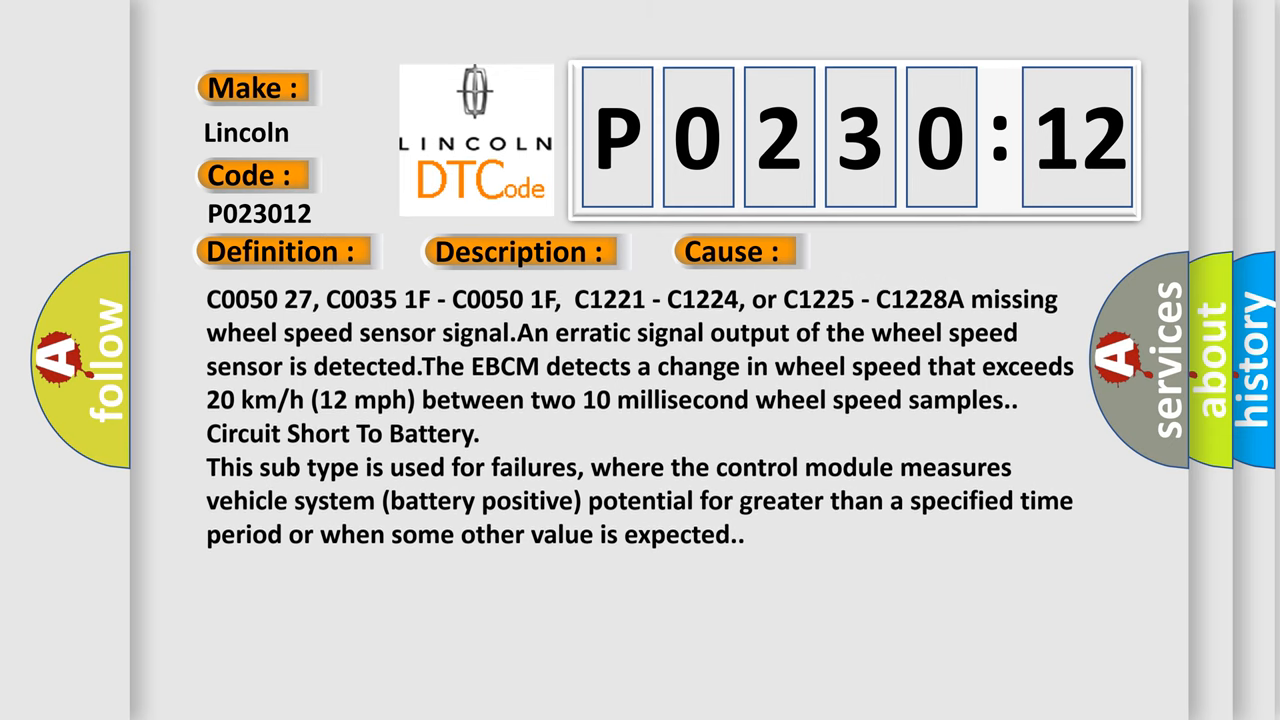
pyautogui.scroll(3)
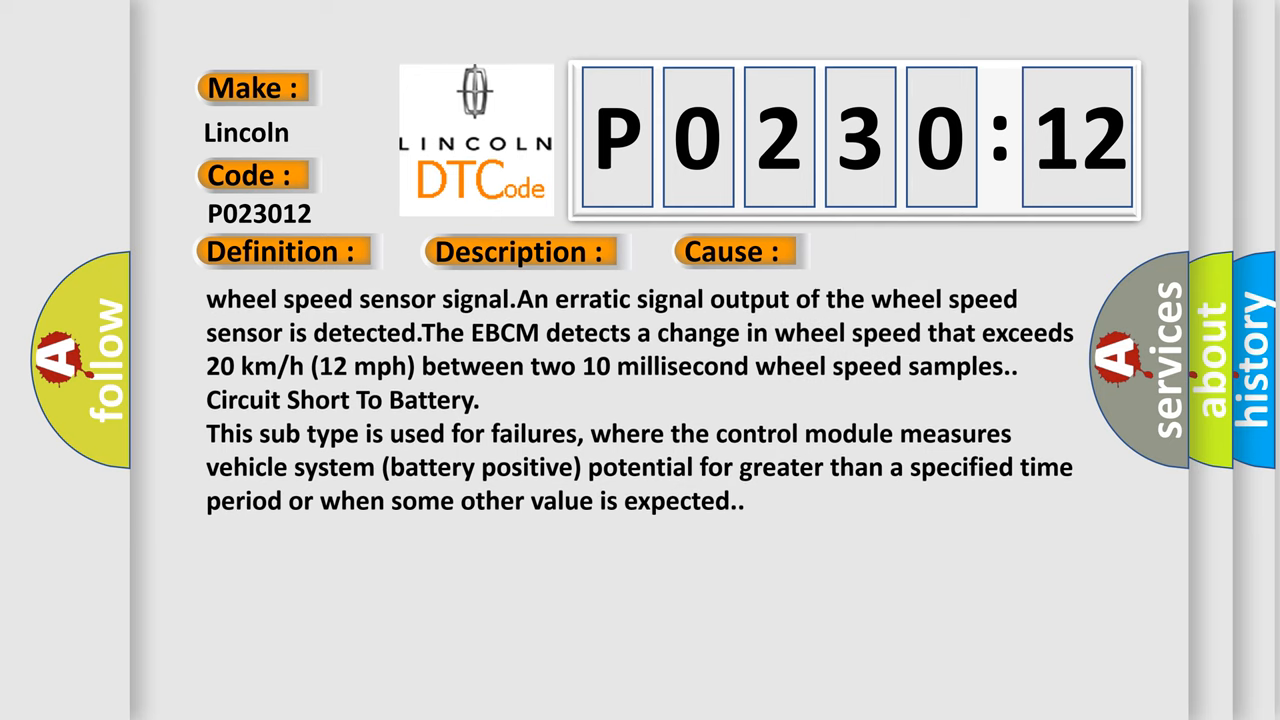
pyautogui.scroll(3)
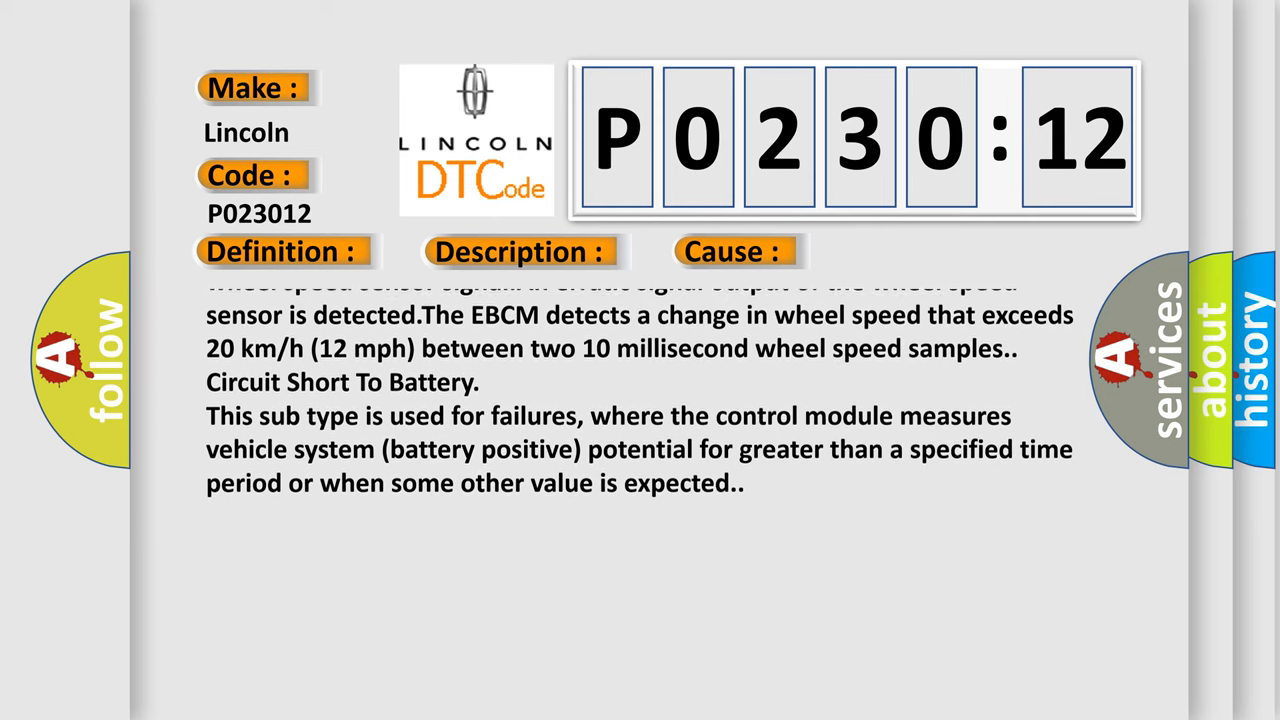
pyautogui.scroll(3)
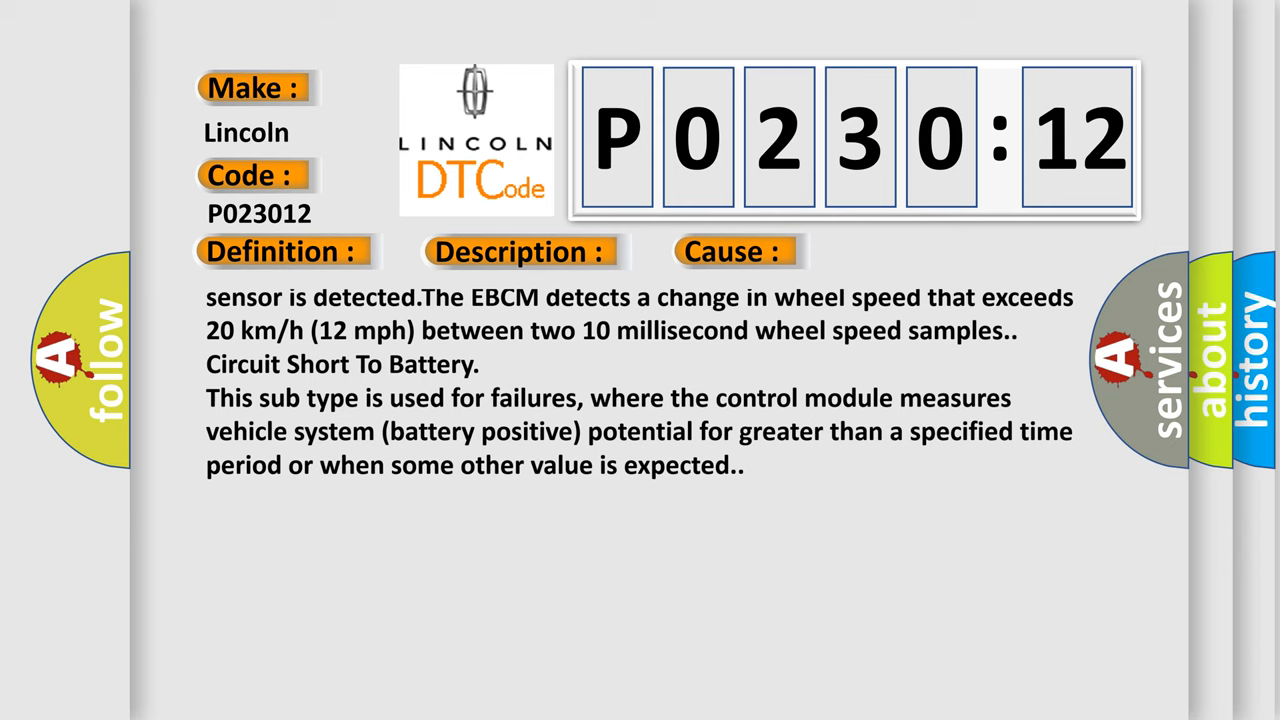
pyautogui.scroll(3)
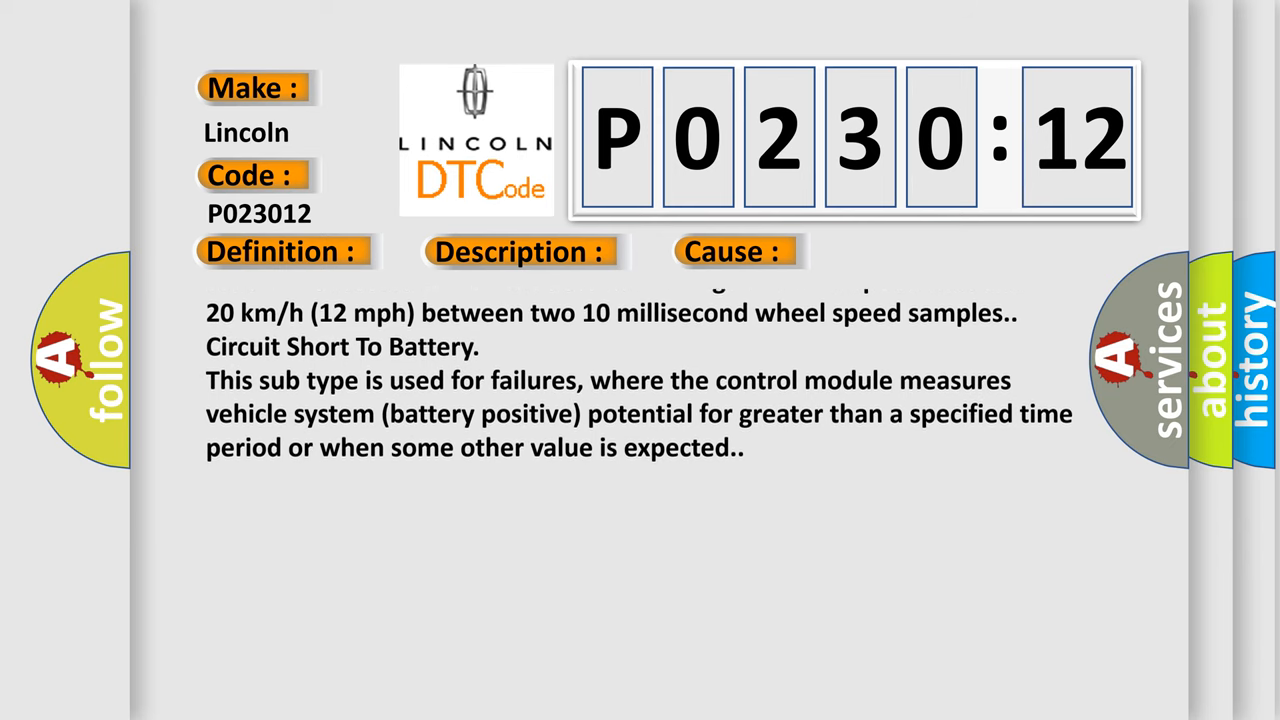